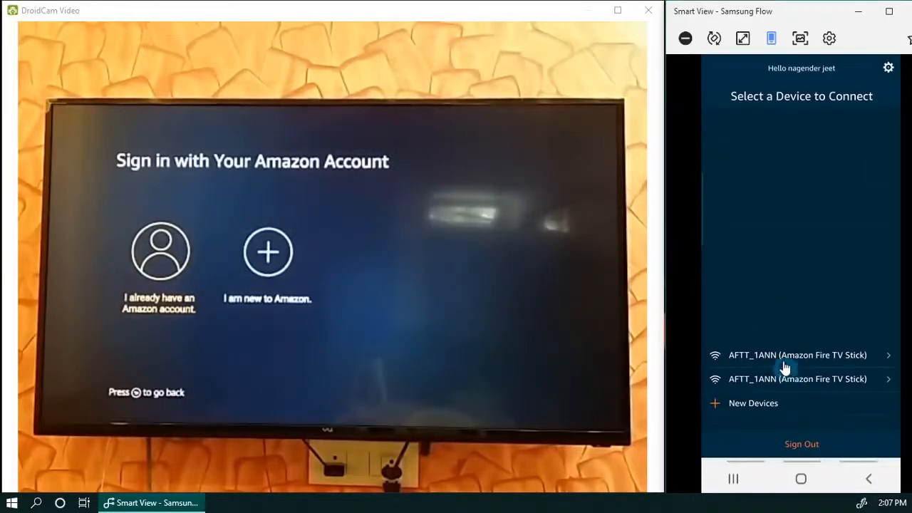
{"action": "left_click", "coordinate": [797, 355]}
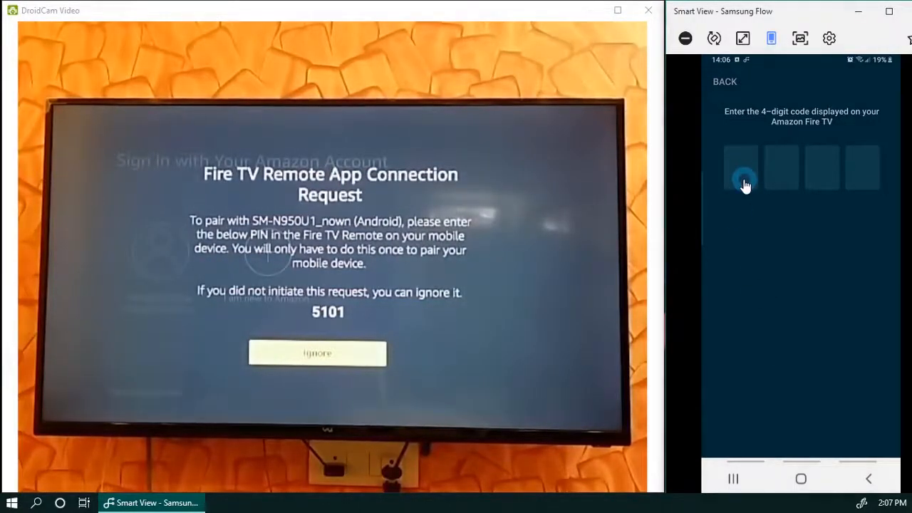
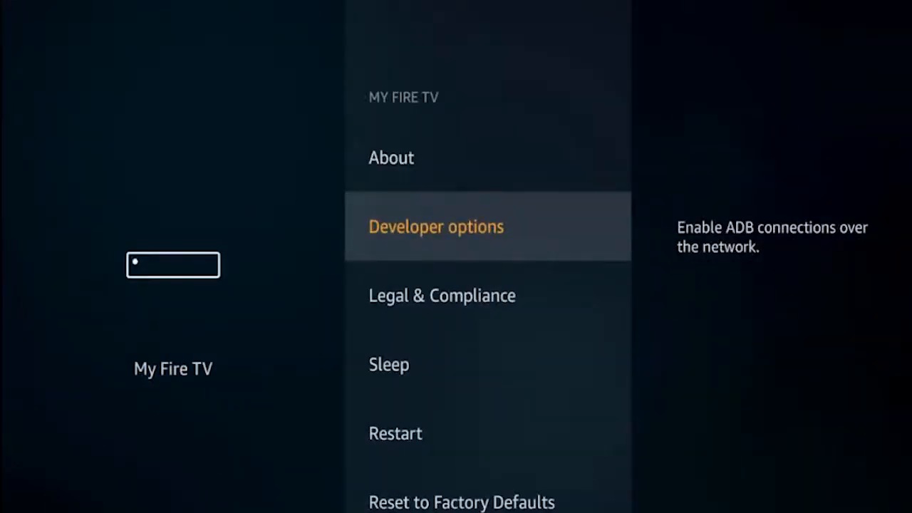
- Enable Apps from Unknown Sources in Developer options and confirm Turn On in the warning
{"action": "left_click", "coordinate": [435, 226]}
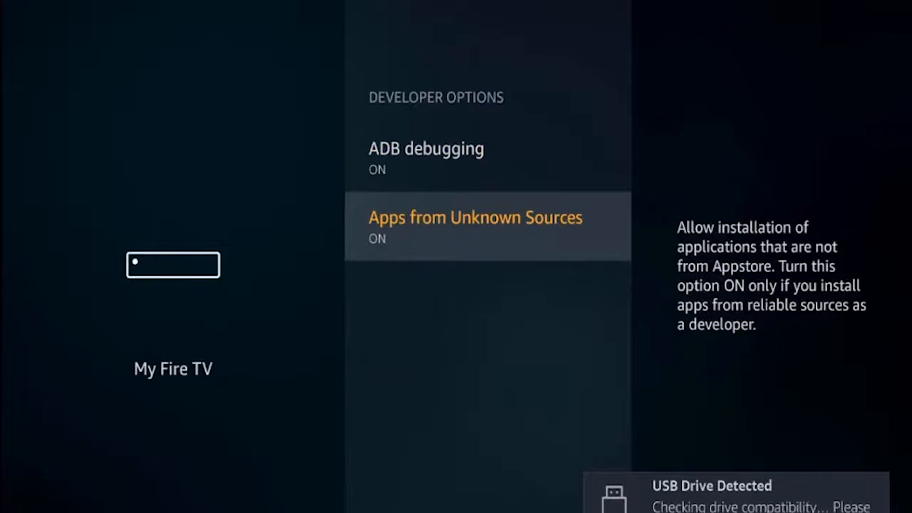
{"action": "left_click", "coordinate": [475, 227]}
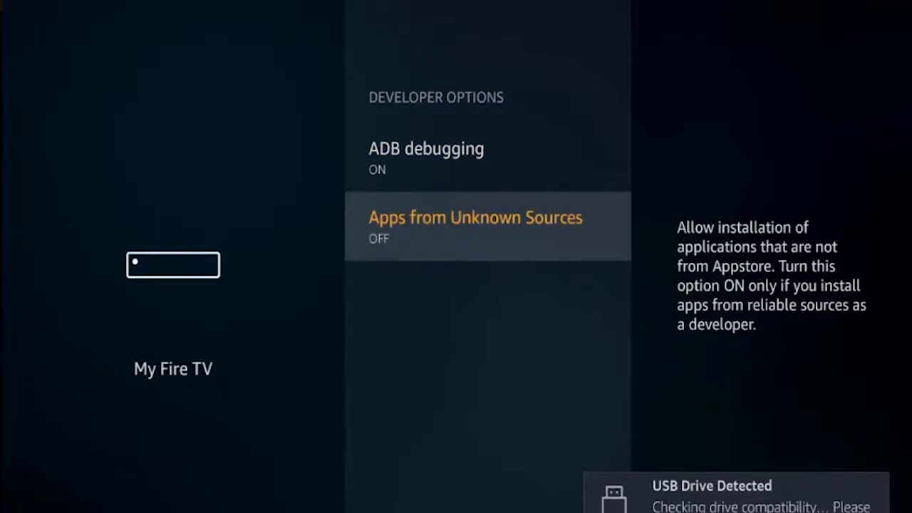
{"action": "left_click", "coordinate": [475, 218]}
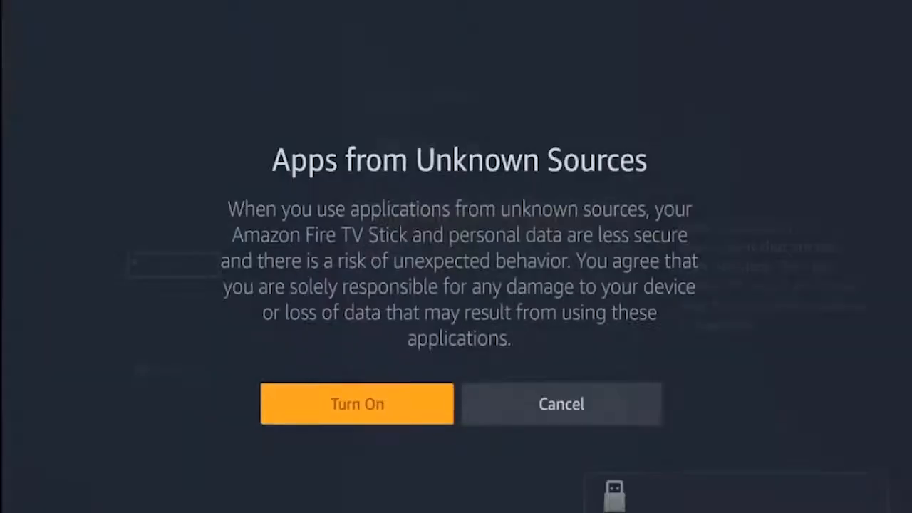
{"action": "left_click", "coordinate": [357, 403]}
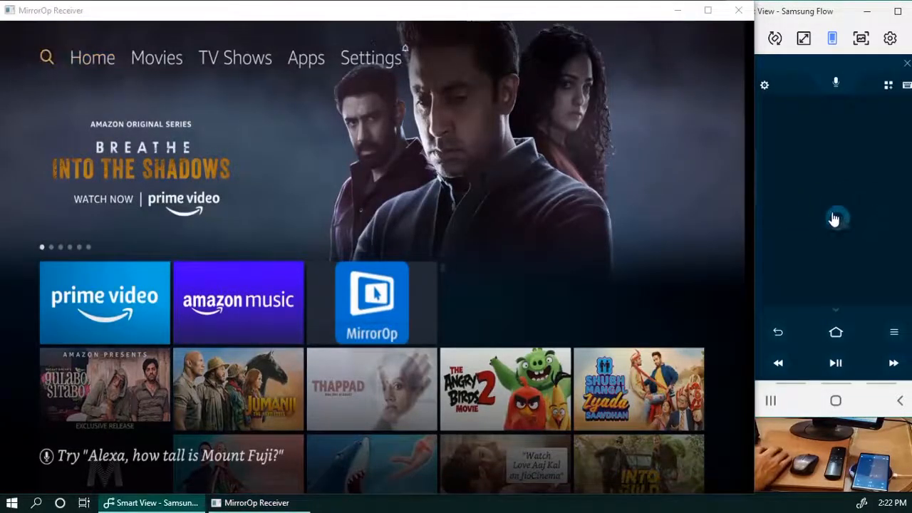
- Search for Downloader on the Fire TV and open the app
{"action": "left_click", "coordinate": [46, 57]}
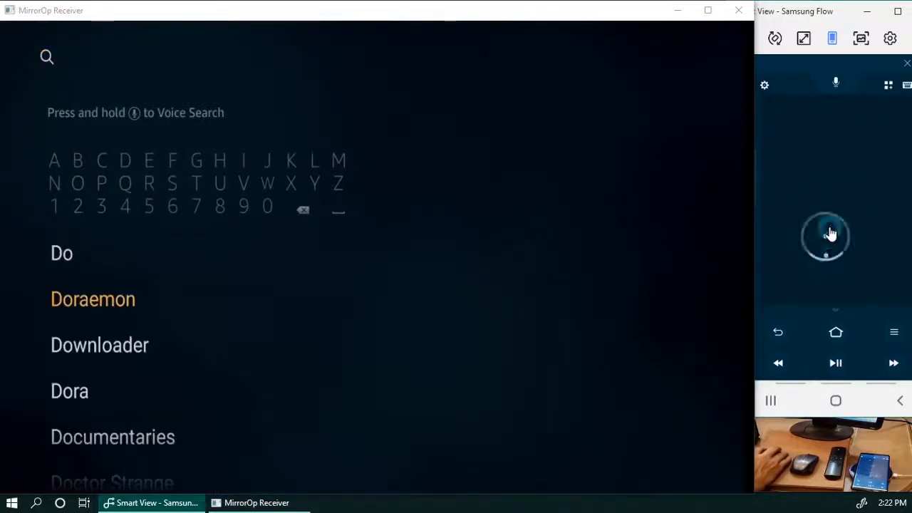
{"action": "left_click", "coordinate": [100, 345]}
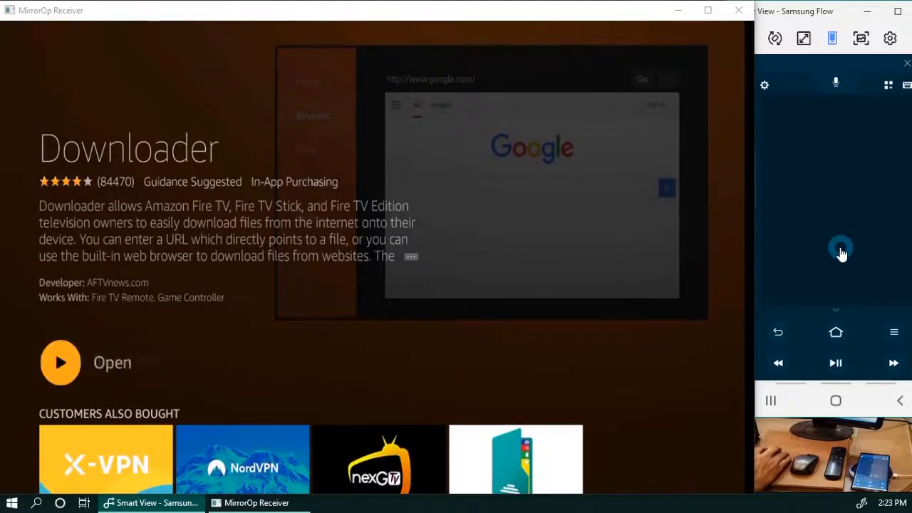
{"action": "left_click", "coordinate": [60, 362]}
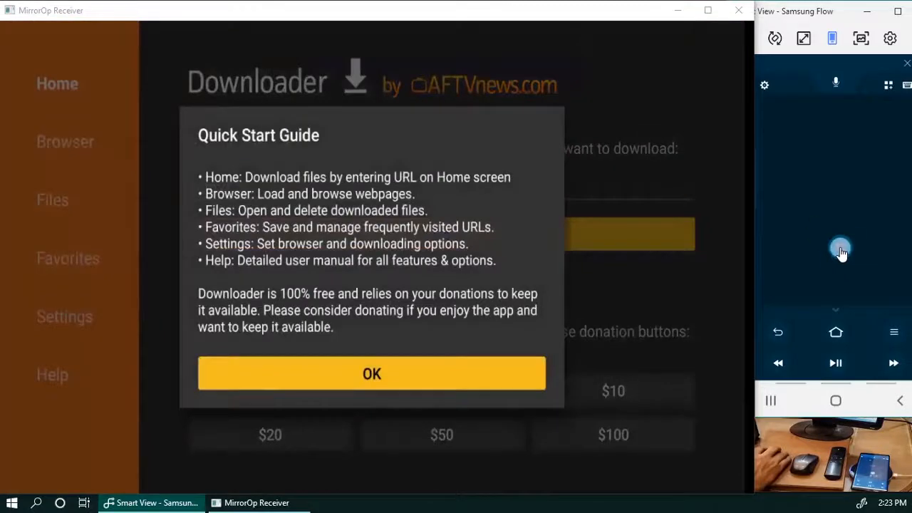
- Dismiss the Quick Start Guide and load troypoint.com/mouse in Downloader
{"action": "left_click", "coordinate": [371, 373]}
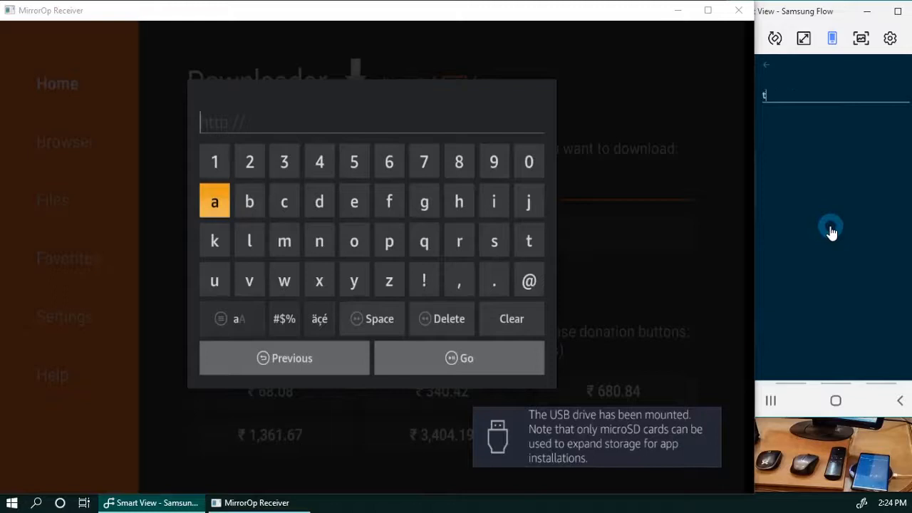
{"action": "type", "text": "troypoint.com/"}
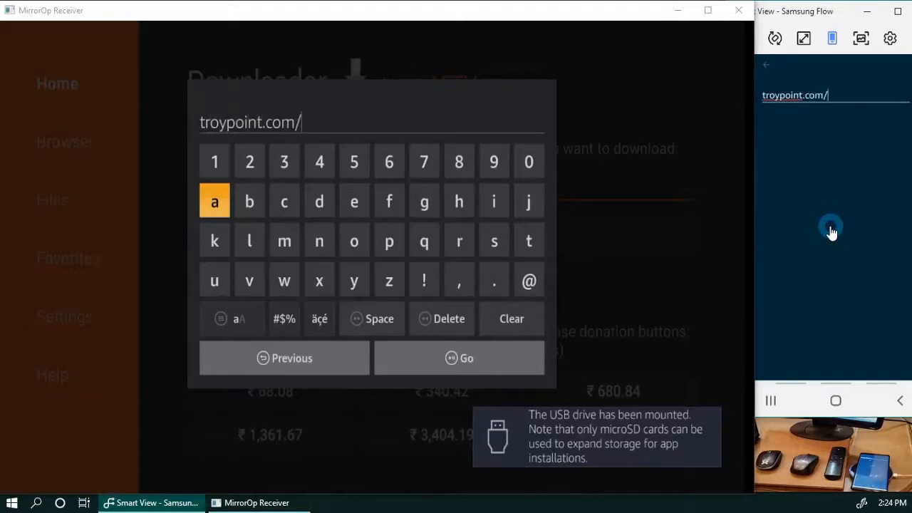
{"action": "type", "text": "mouse"}
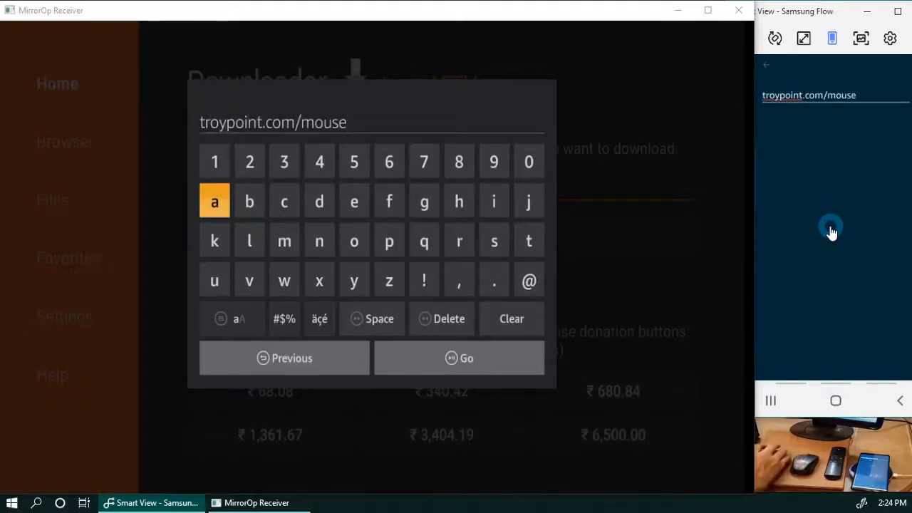
{"action": "left_click", "coordinate": [459, 357]}
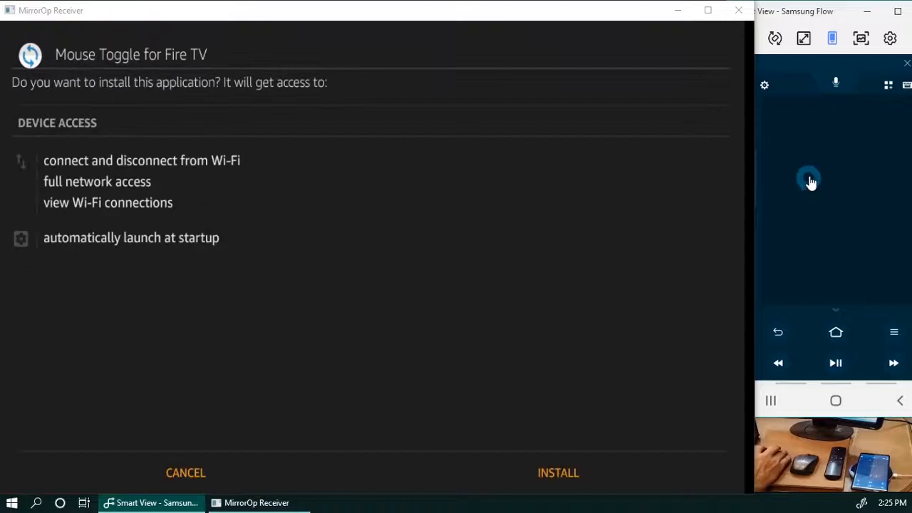
- Install Mouse Toggle for Fire TV, turn ADB debugging on, and allow USB debugging
{"action": "left_click", "coordinate": [558, 472]}
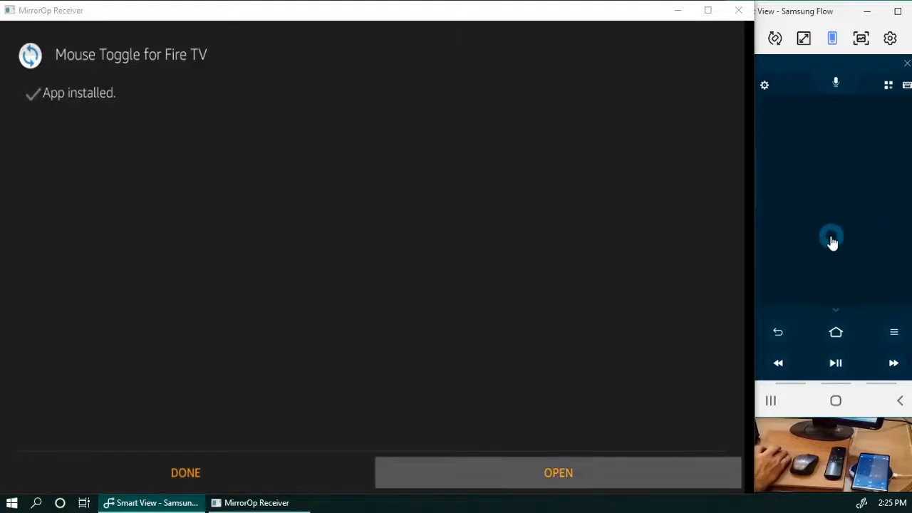
{"action": "left_click", "coordinate": [558, 473]}
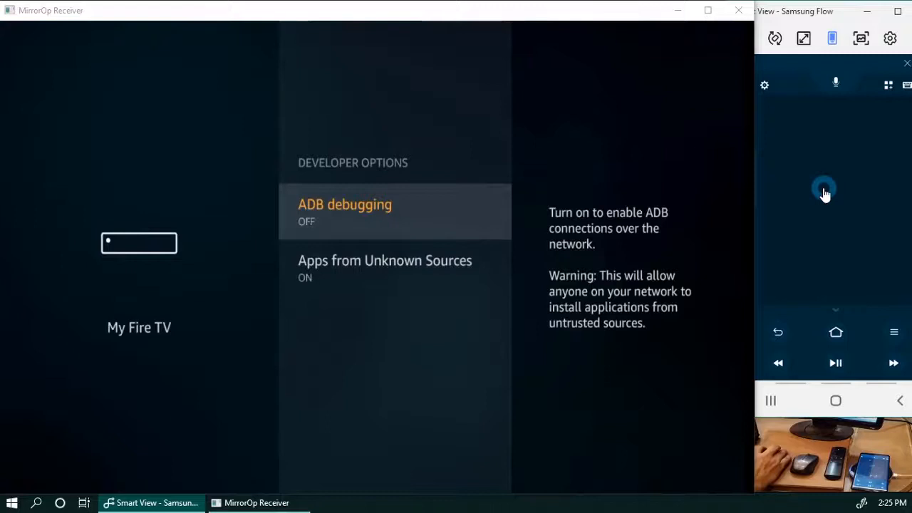
{"action": "left_click", "coordinate": [344, 211]}
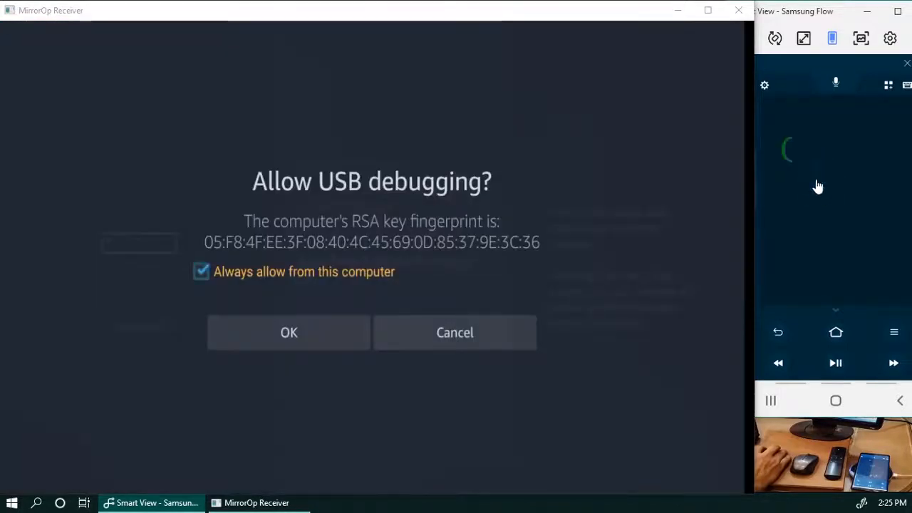
{"action": "left_click", "coordinate": [288, 332]}
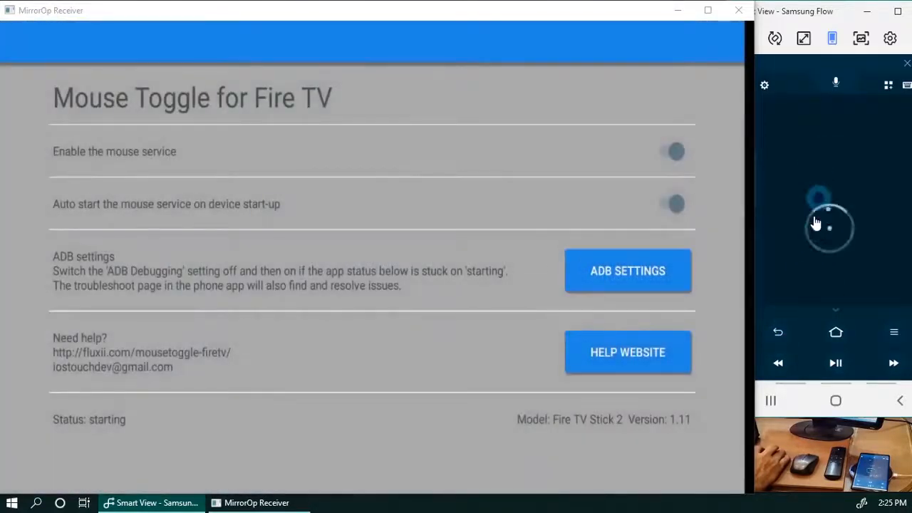
- Switch Mouse Toggle's 'Enable the mouse service' toggle off and back on
{"action": "left_click", "coordinate": [674, 151]}
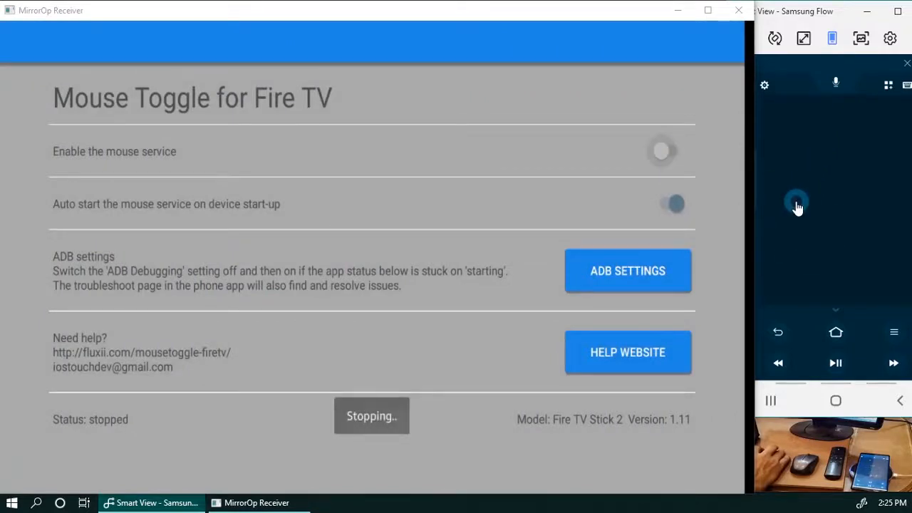
{"action": "left_click", "coordinate": [662, 151]}
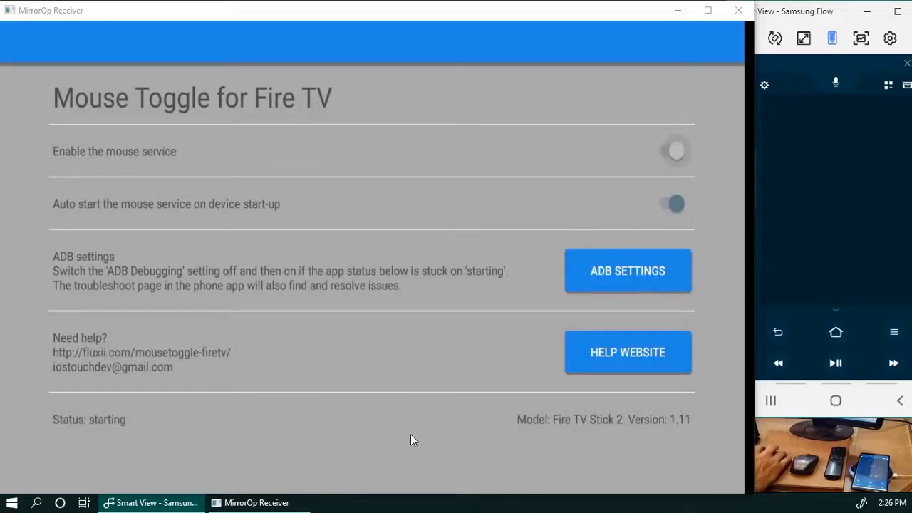
{"action": "mouse_move", "coordinate": [202, 427]}
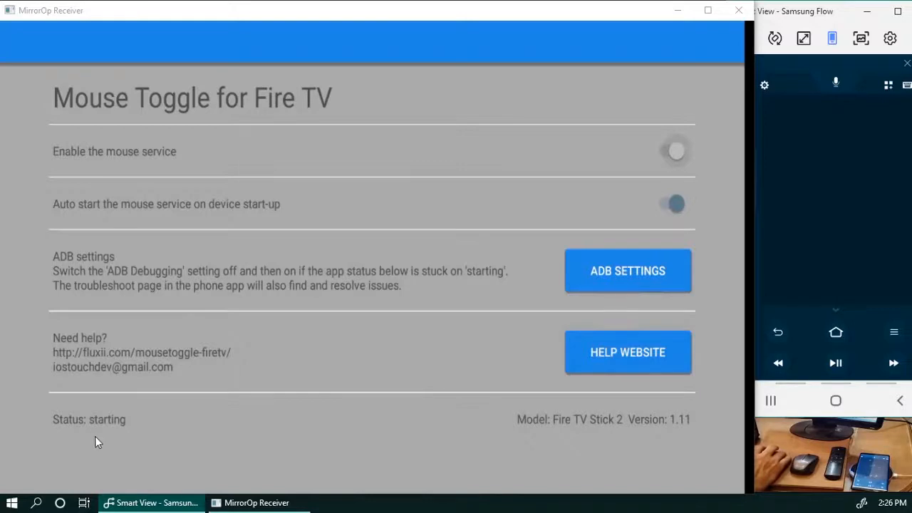
{"action": "left_click", "coordinate": [673, 151]}
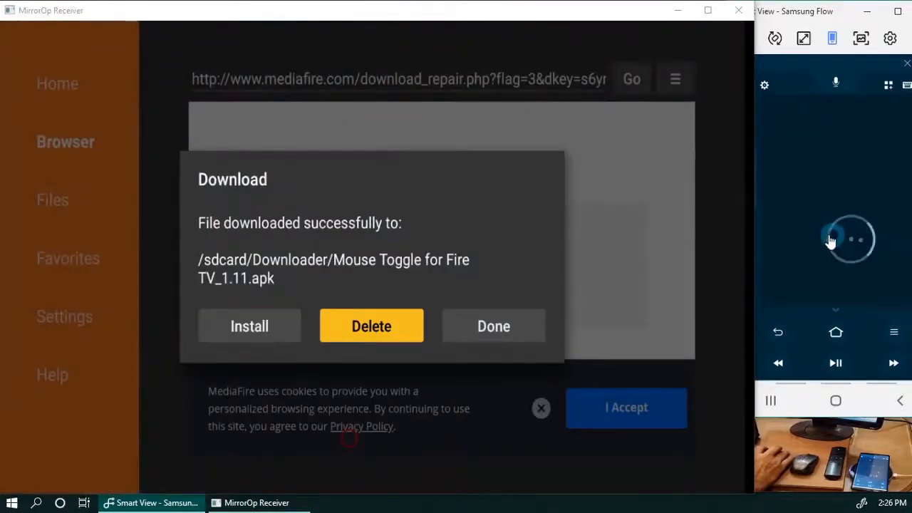
- Close the downloaded-APK notice, scroll the MediaFire page, and accept its cookie banner
{"action": "left_click", "coordinate": [371, 326]}
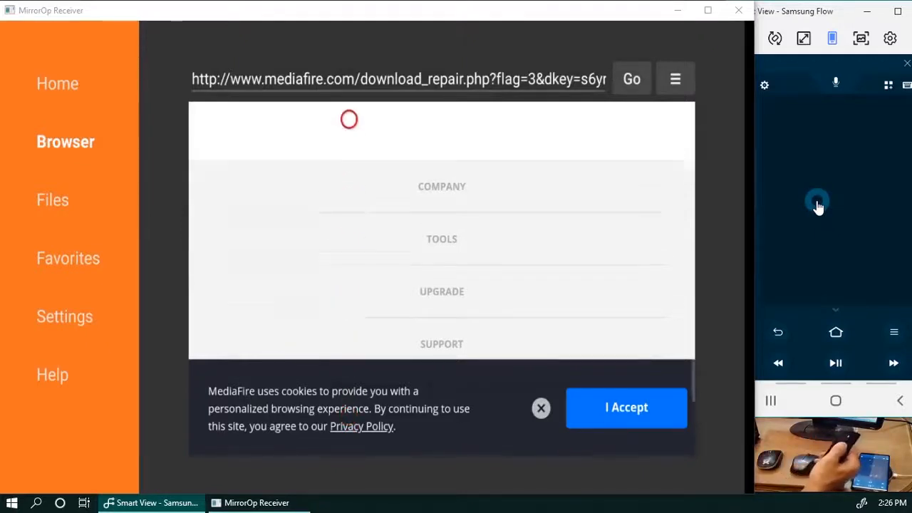
{"action": "scroll", "scroll_direction": "down", "scroll_amount": 3}
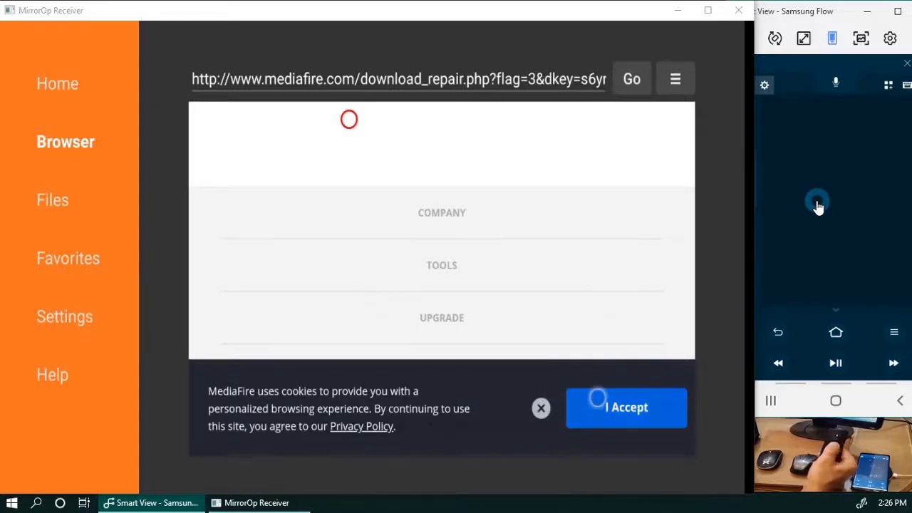
{"action": "left_click", "coordinate": [626, 406]}
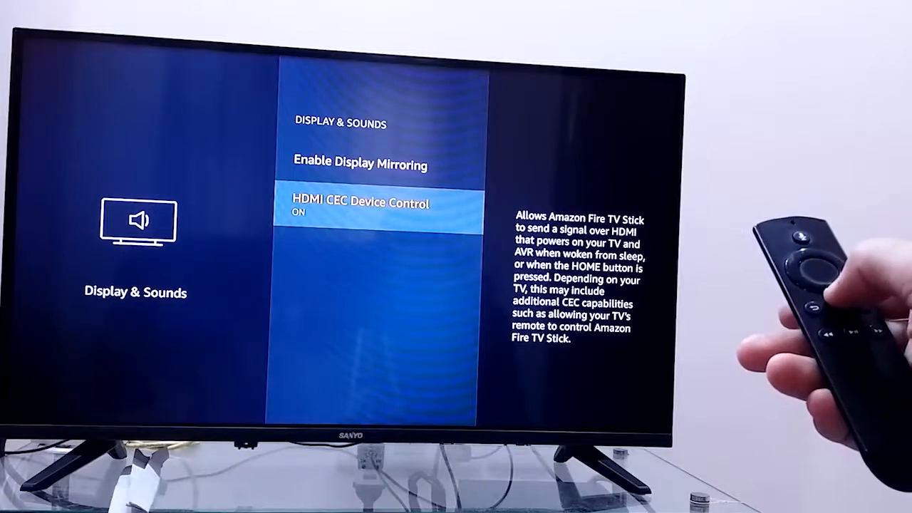
- Navigate Home, Device Preferences and the apps row using the TV remote
{"action": "key", "text": "Home"}
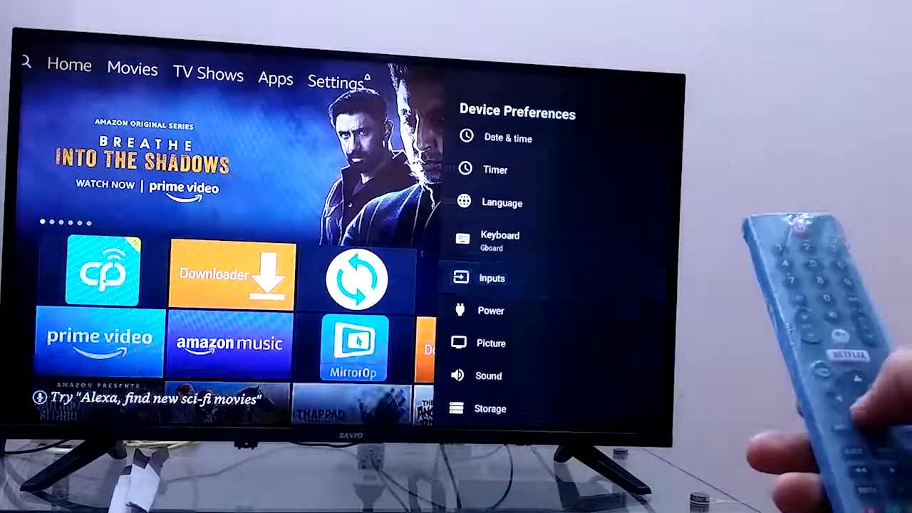
{"action": "left_click", "coordinate": [492, 278]}
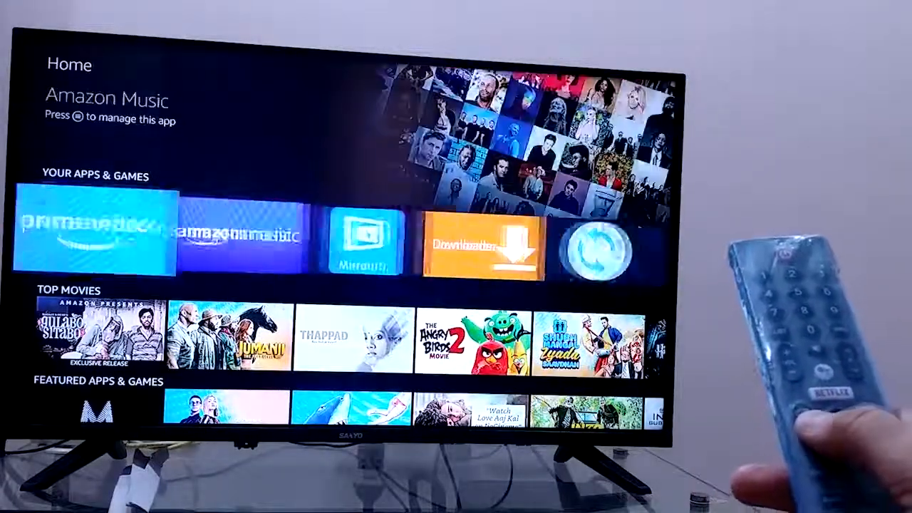
{"action": "key", "text": "Left"}
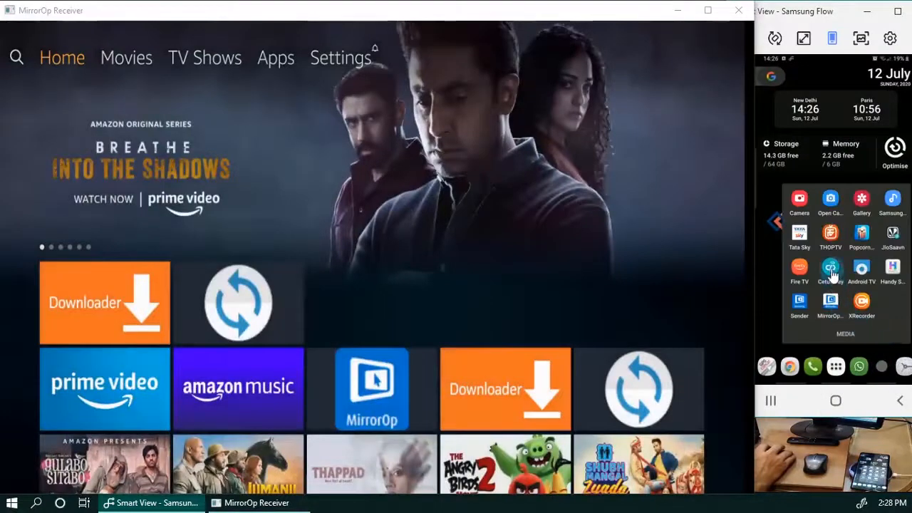
- Launch CetusPlay on the phone and approve debugging with 'Always allow from this computer'
{"action": "left_click", "coordinate": [830, 268]}
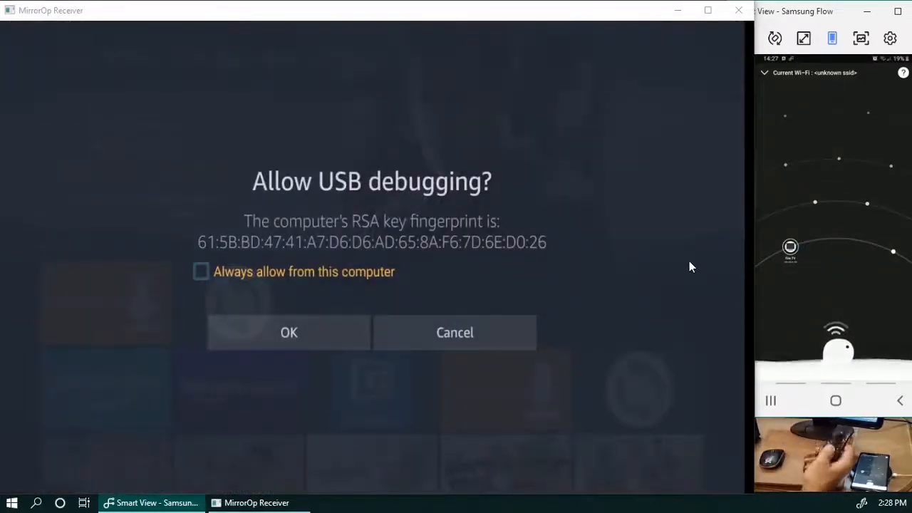
{"action": "left_click", "coordinate": [202, 271]}
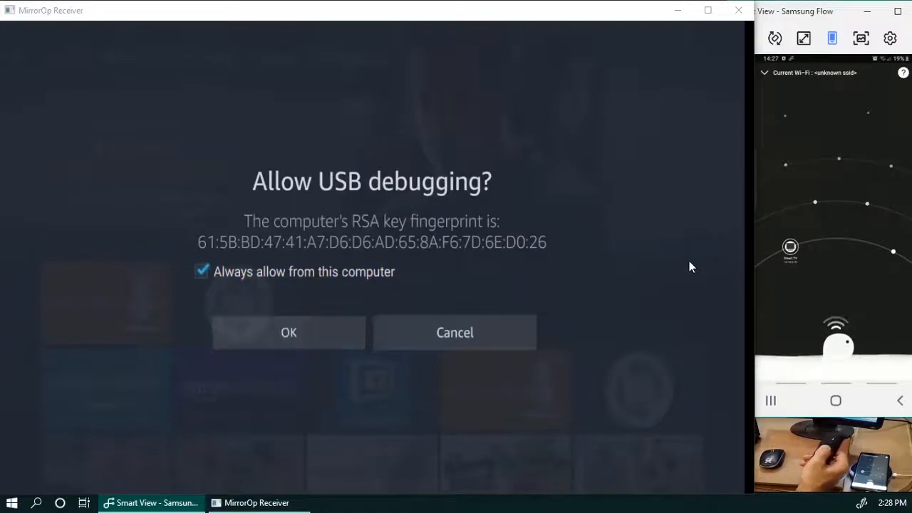
{"action": "left_click", "coordinate": [288, 332]}
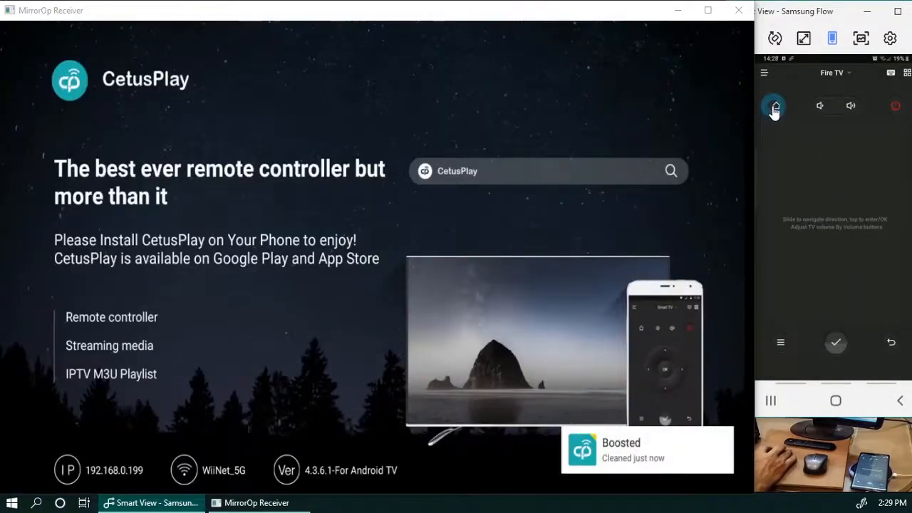
- Send the Fire TV home from CetusPlay and switch the phone remote to the D-pad
{"action": "left_click", "coordinate": [775, 107]}
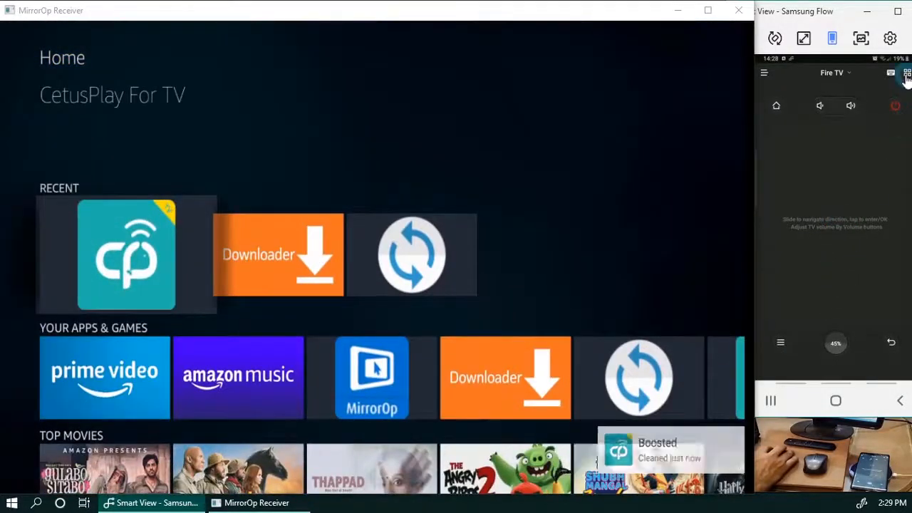
{"action": "left_click", "coordinate": [887, 72]}
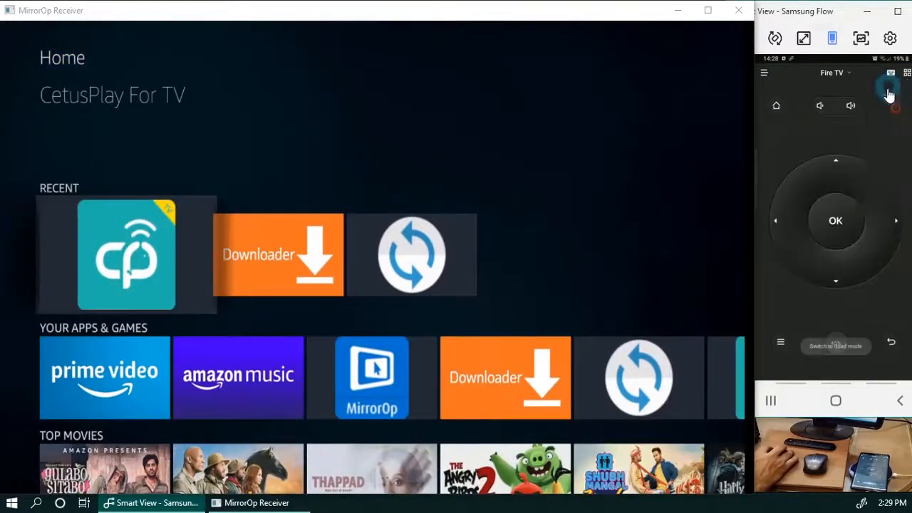